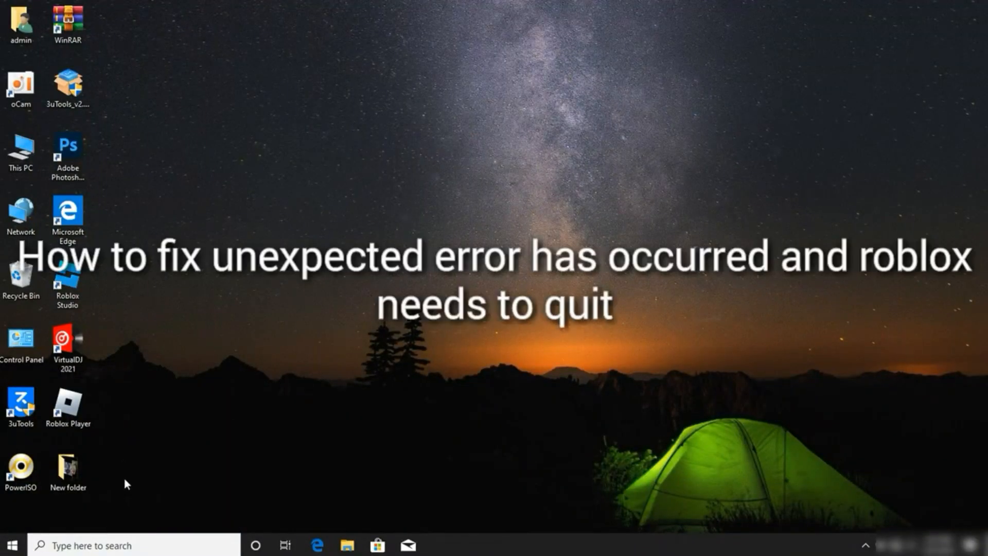
- Search Windows for %localappdata% to bring up the AppData Local folder
click(11, 545)
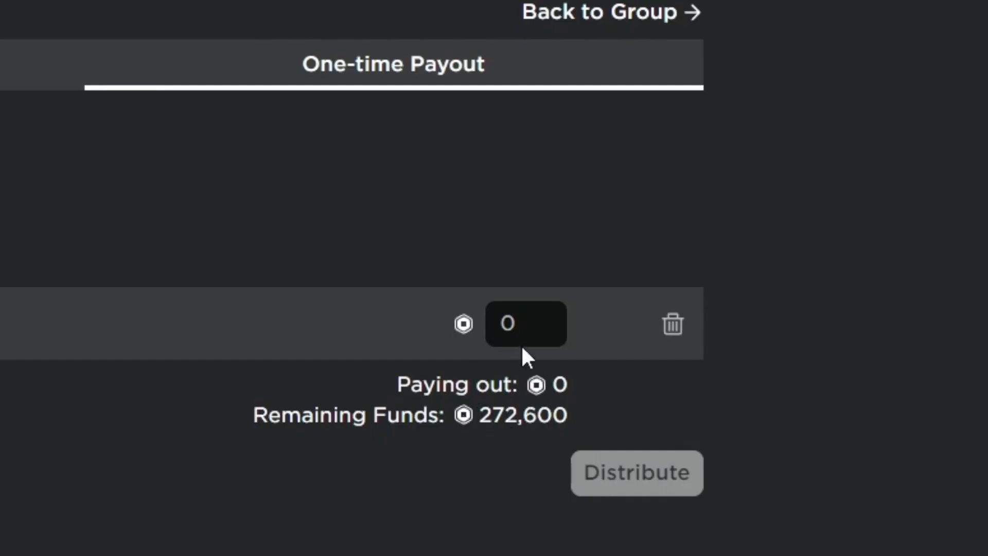
click(635, 472)
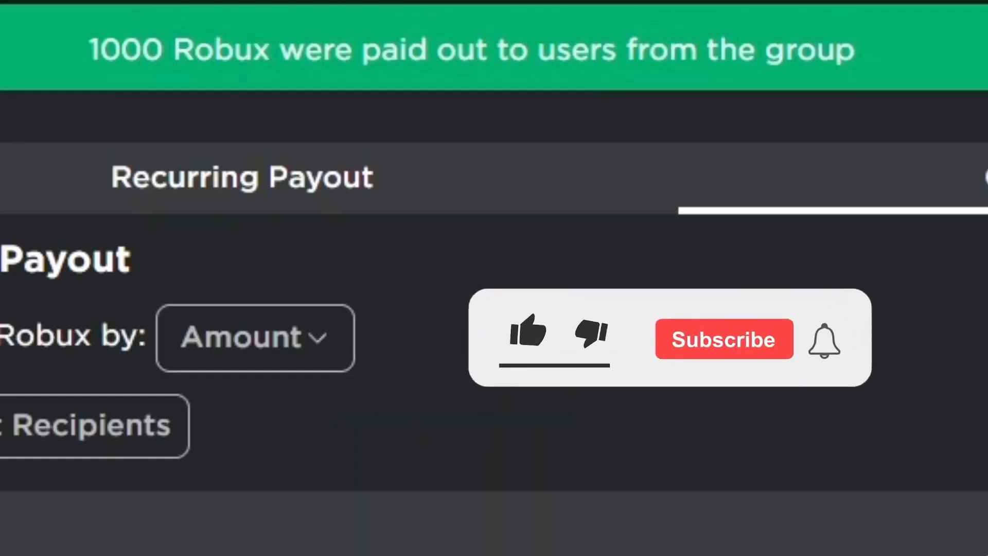
click(528, 331)
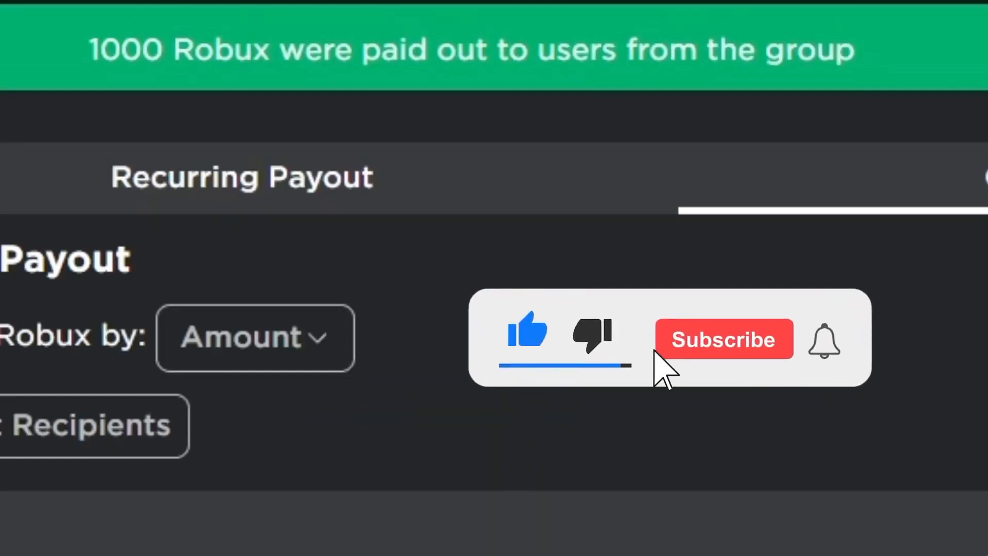
click(724, 339)
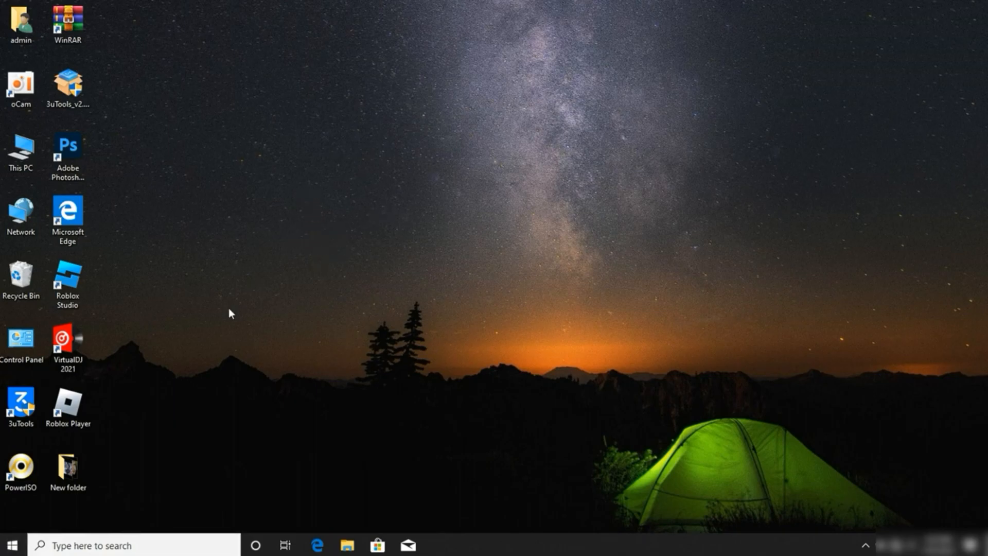
click(10, 545)
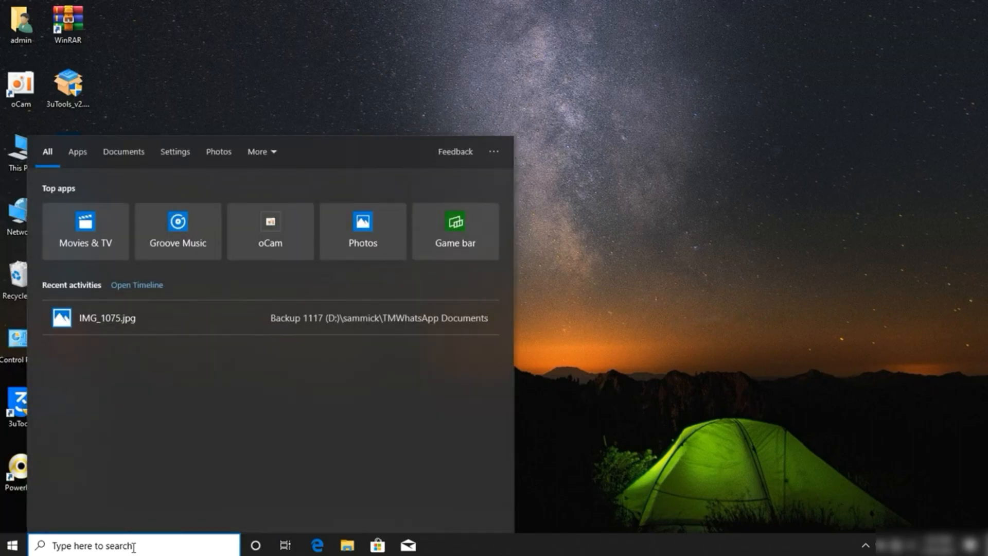
text(%)
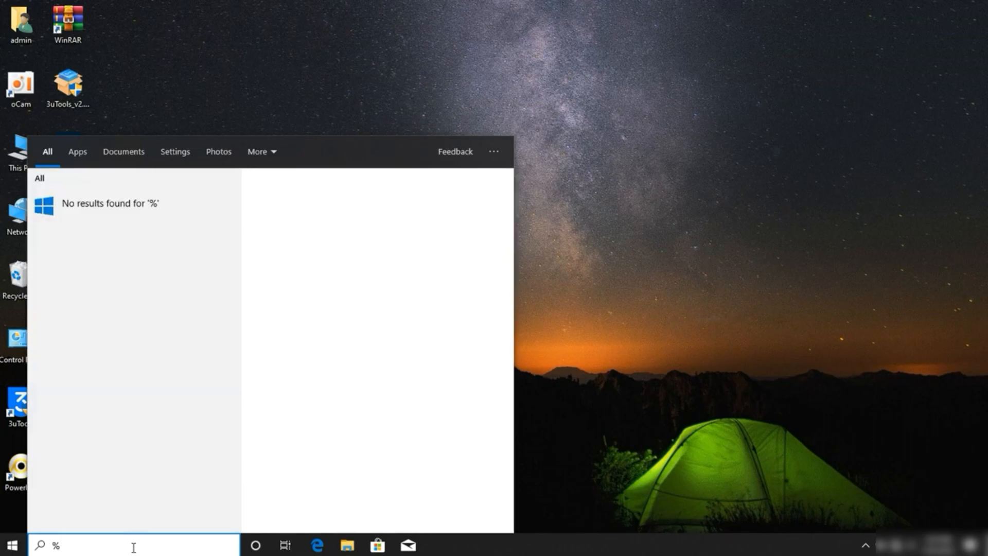
text(loc)
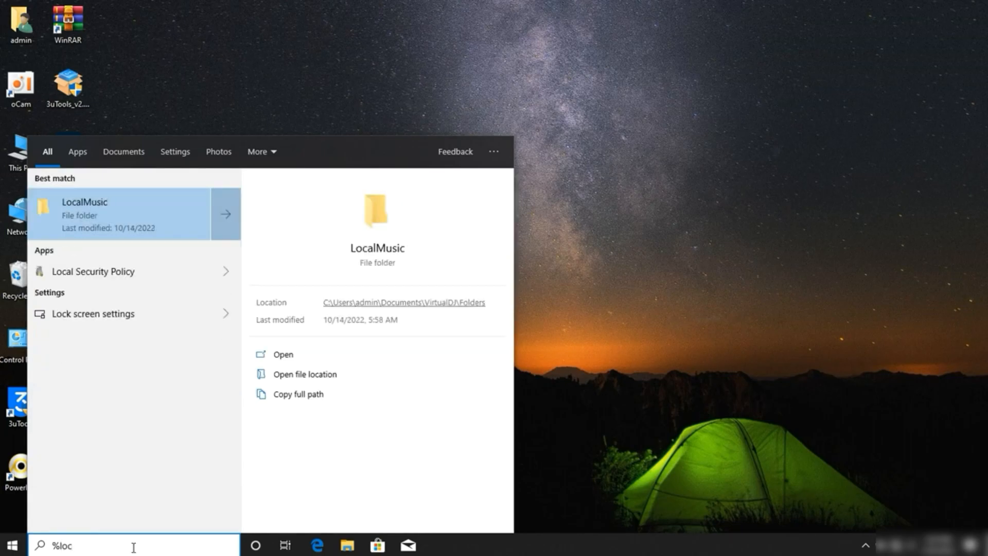
text(alapp)
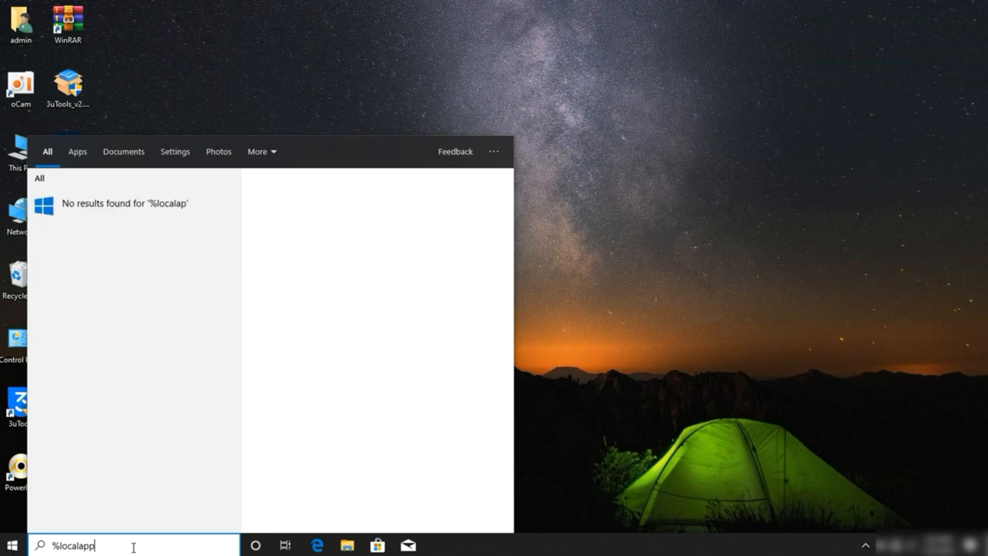
text(dat)
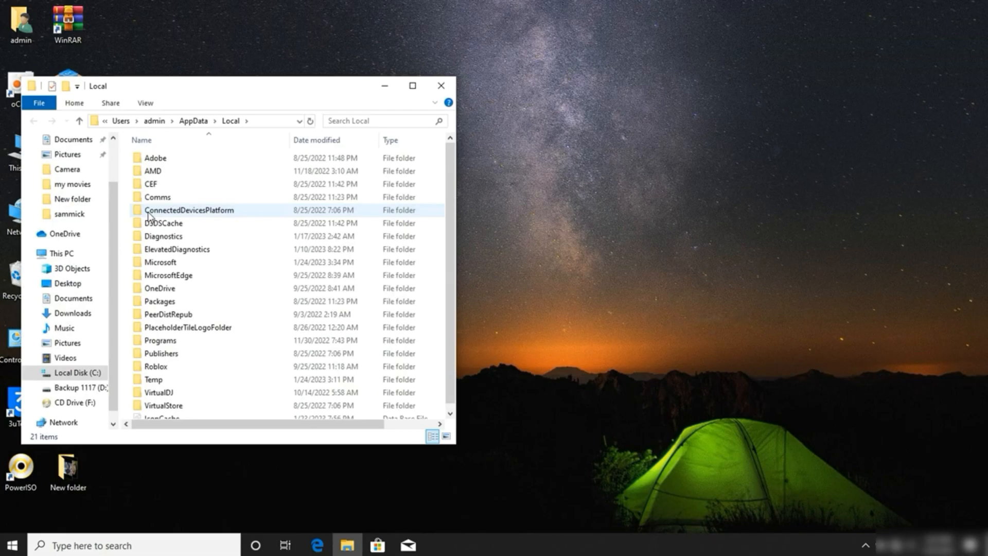
mouse_move(163, 249)
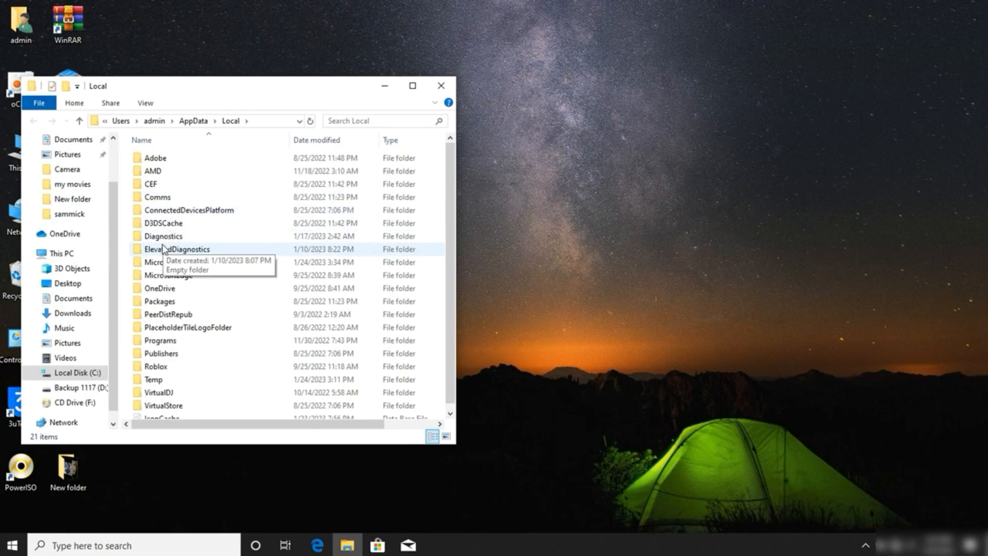
- Delete the Roblox folder from AppData\Local and close the File Explorer window
click(177, 249)
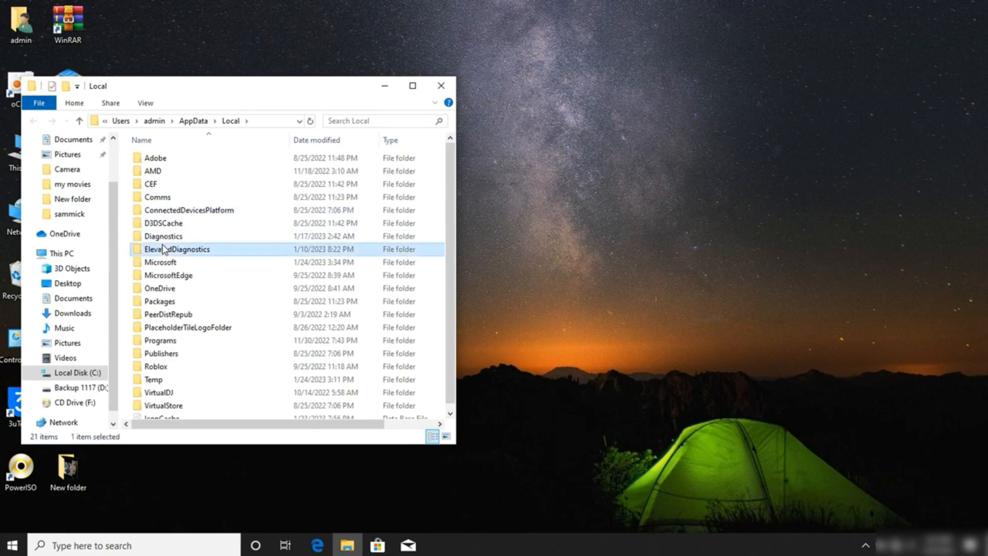
click(155, 366)
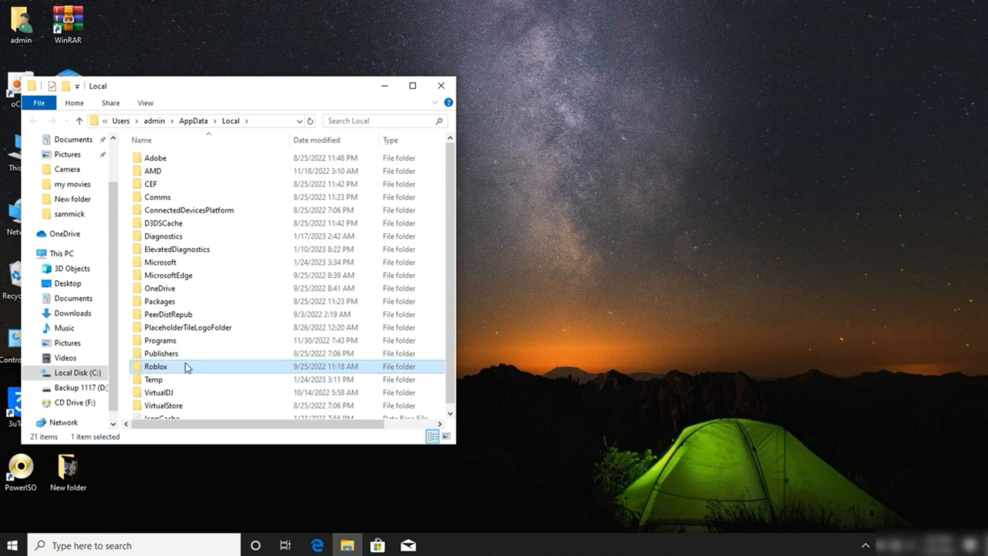
right_click(154, 366)
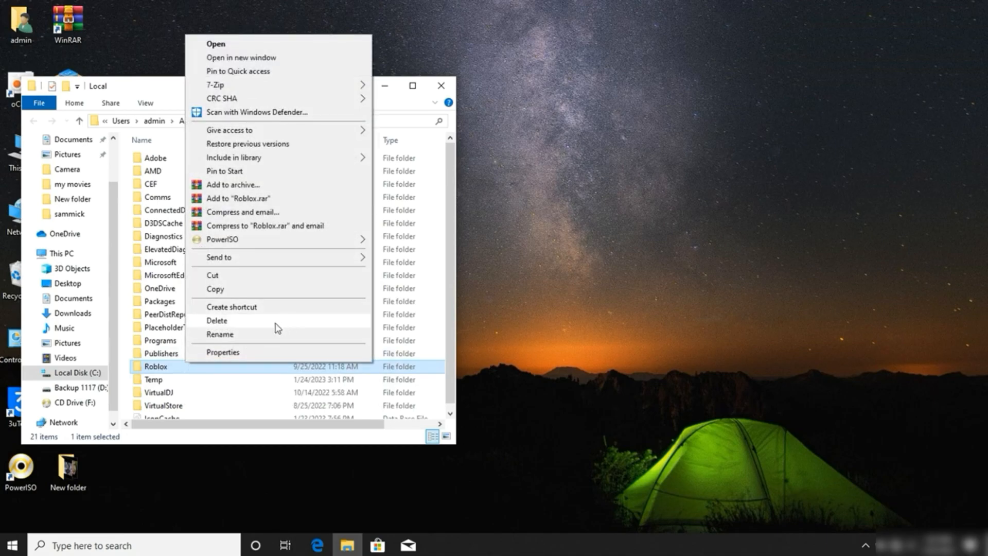
click(217, 320)
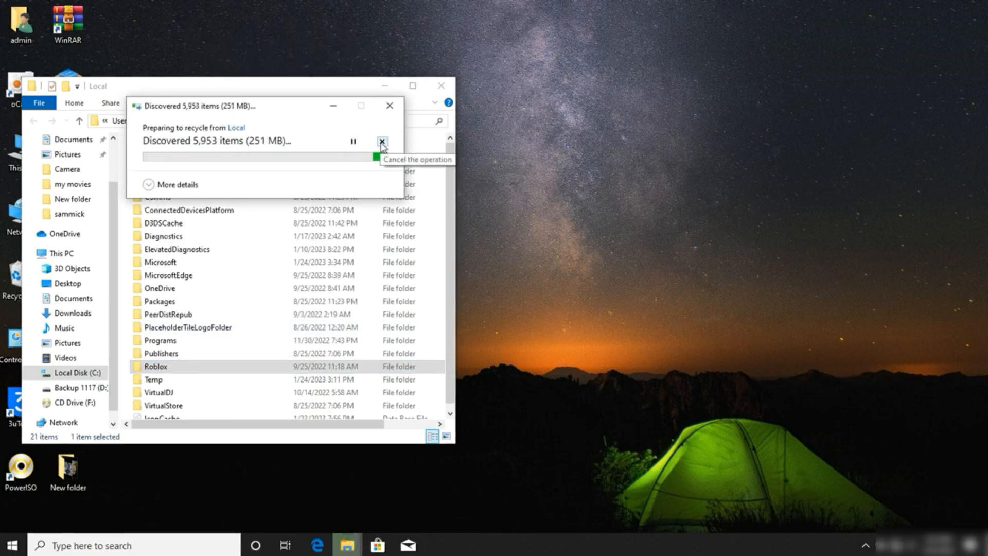
click(383, 140)
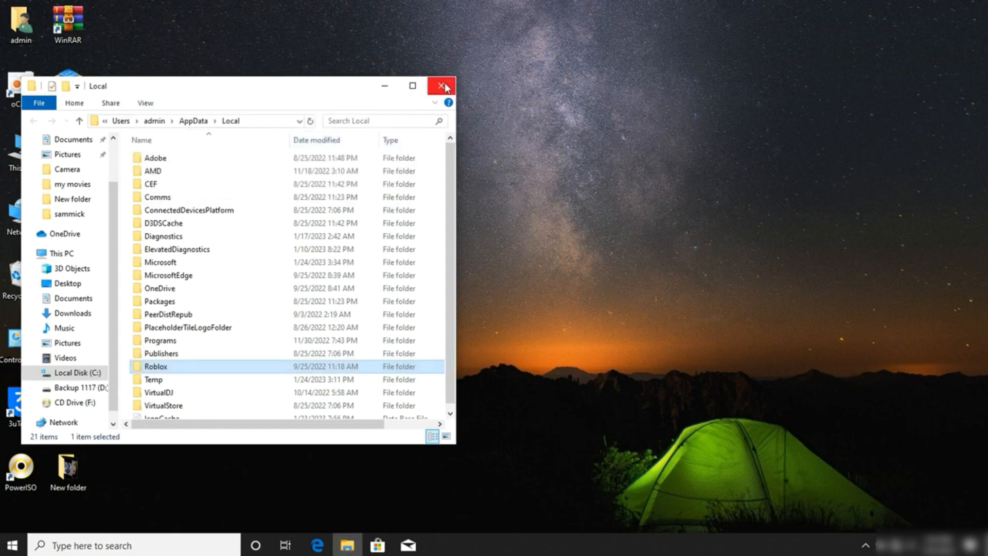
click(442, 86)
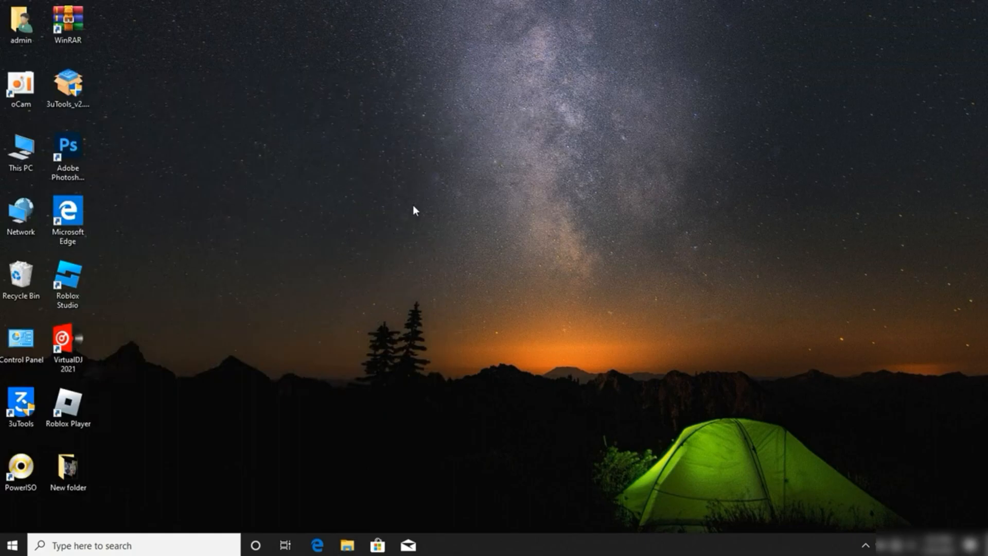
mouse_move(337, 73)
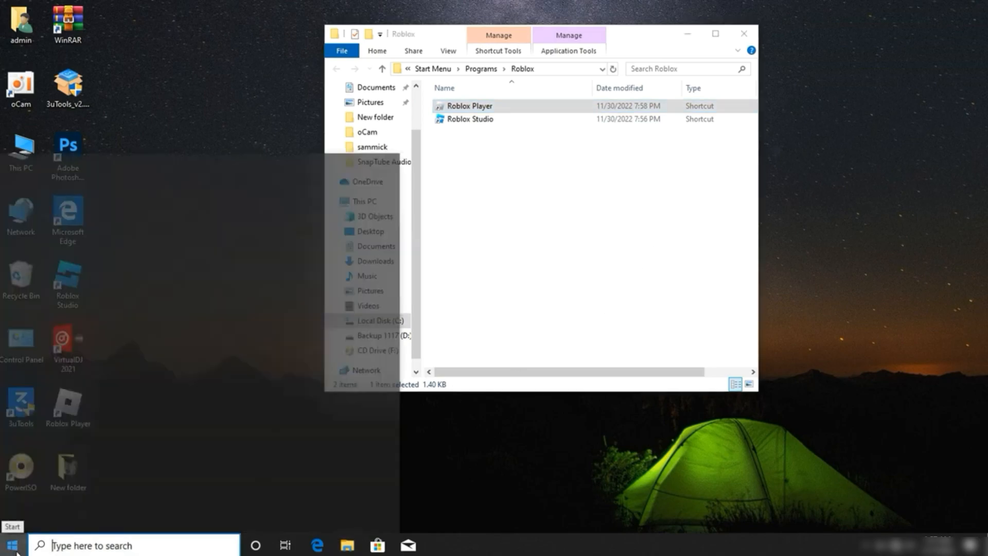
- Search 'add or remove programs' and open the Apps & features settings page
click(9, 545)
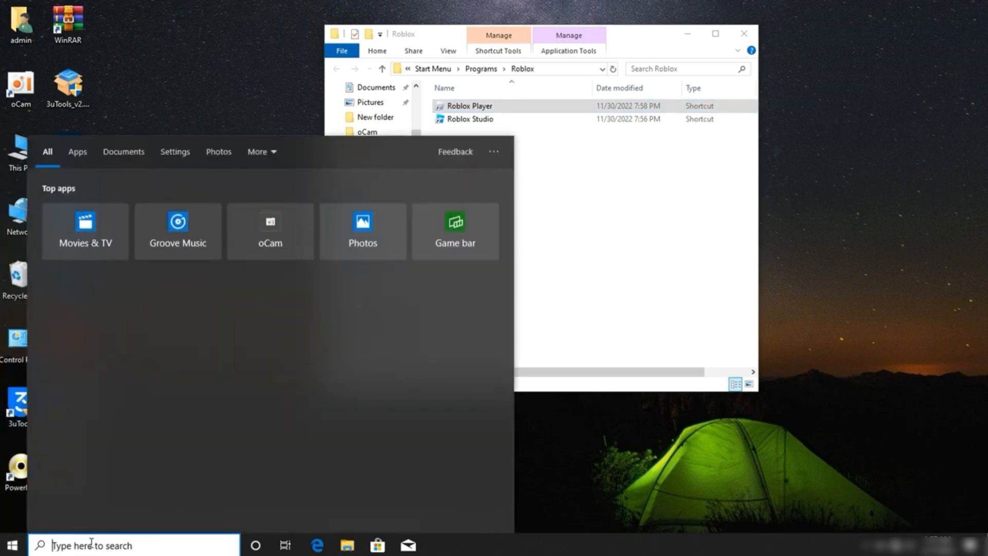
text(add or remove programs)
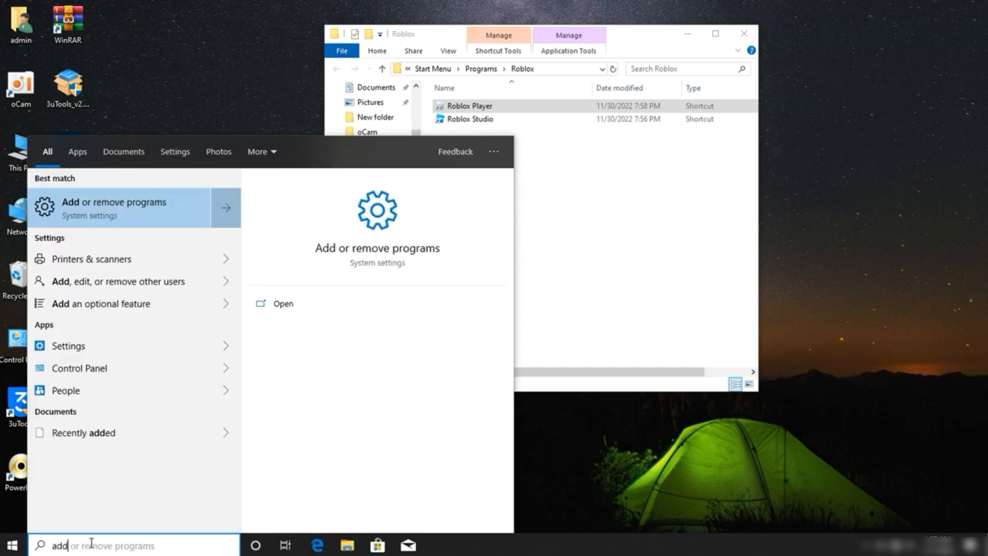
mouse_move(121, 177)
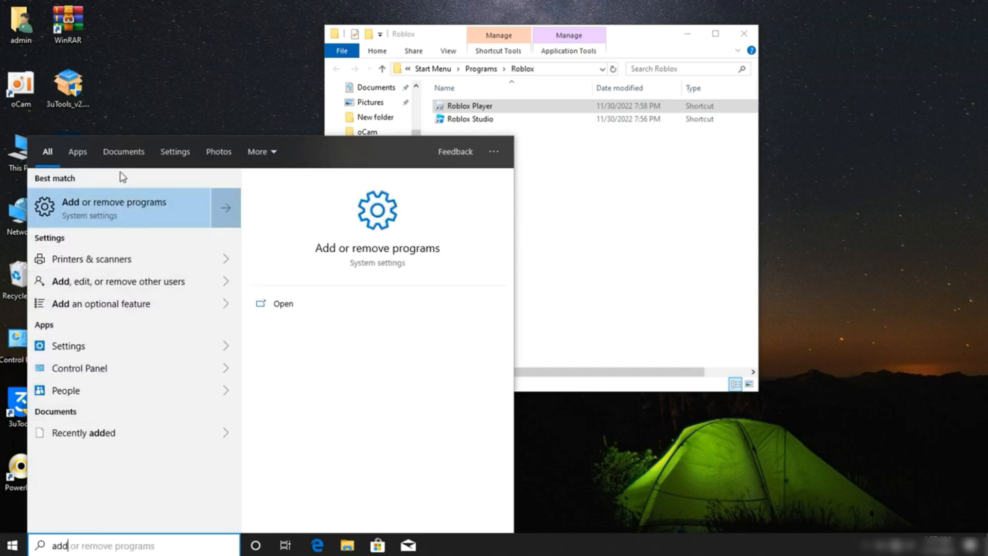
click(114, 208)
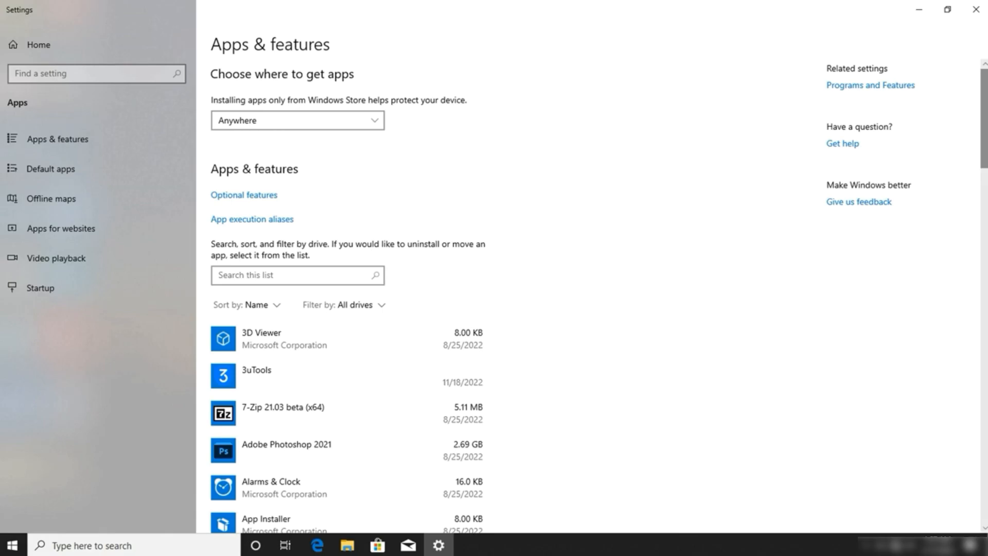
- Scroll the installed apps list and expand the Roblox Player for admin entry
scroll(down, 3)
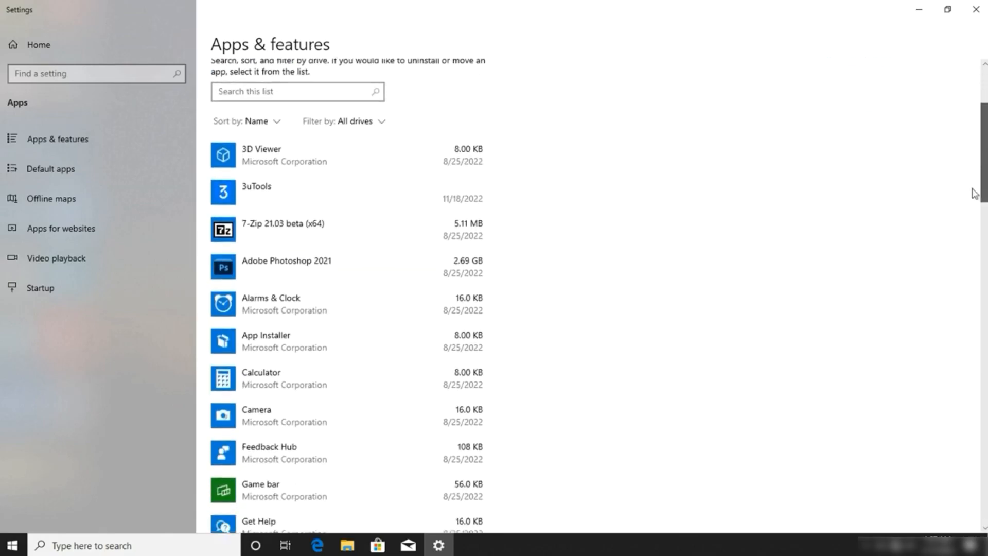
scroll(down, 3)
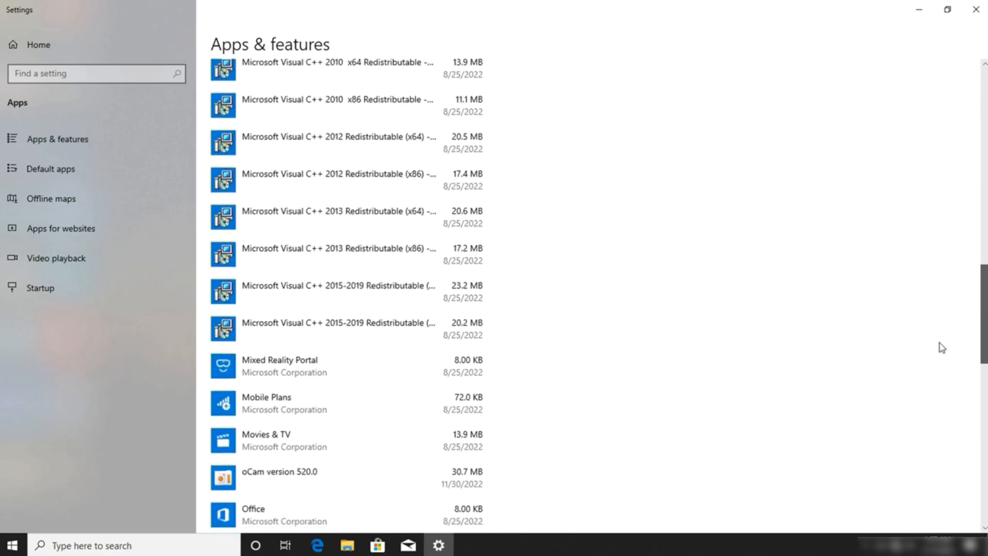
scroll(down, 3)
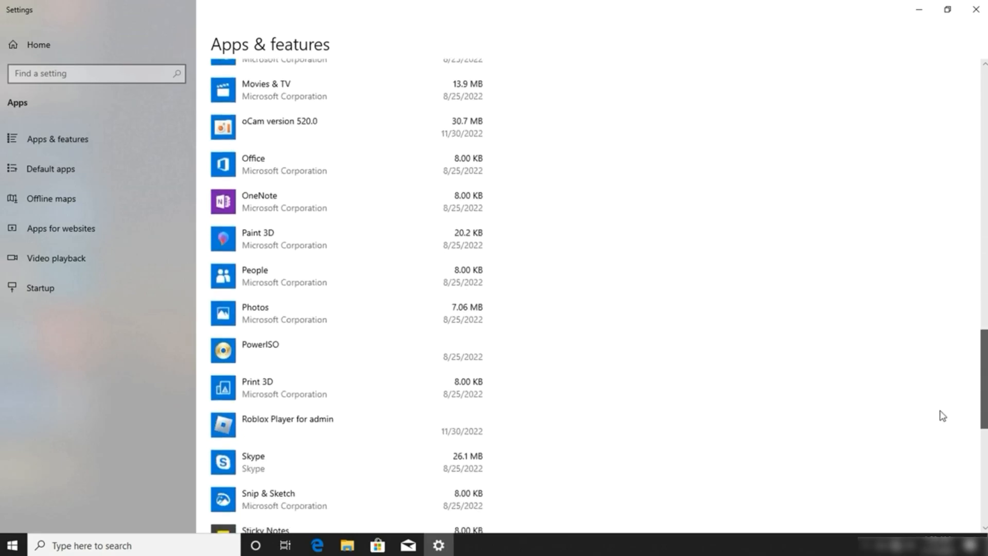
scroll(down, 3)
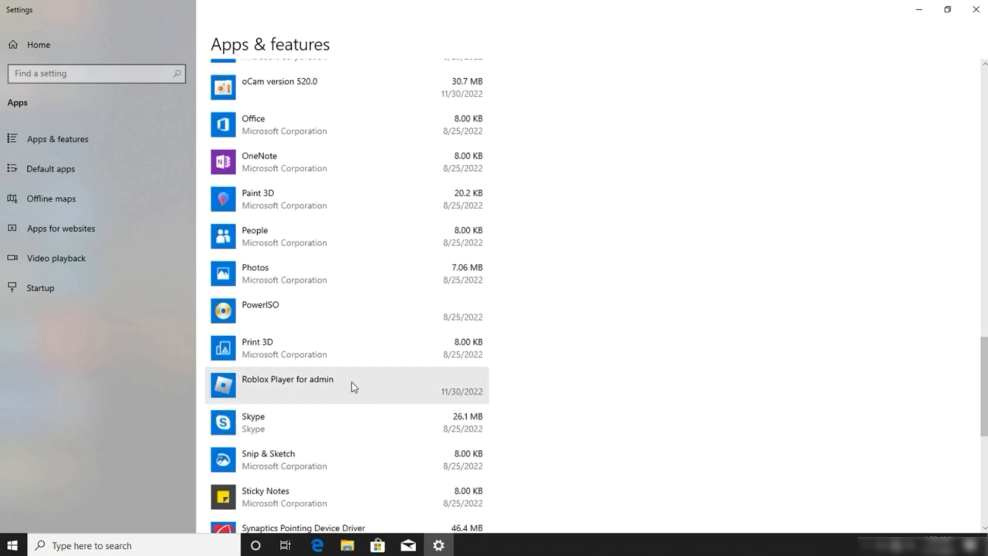
click(286, 385)
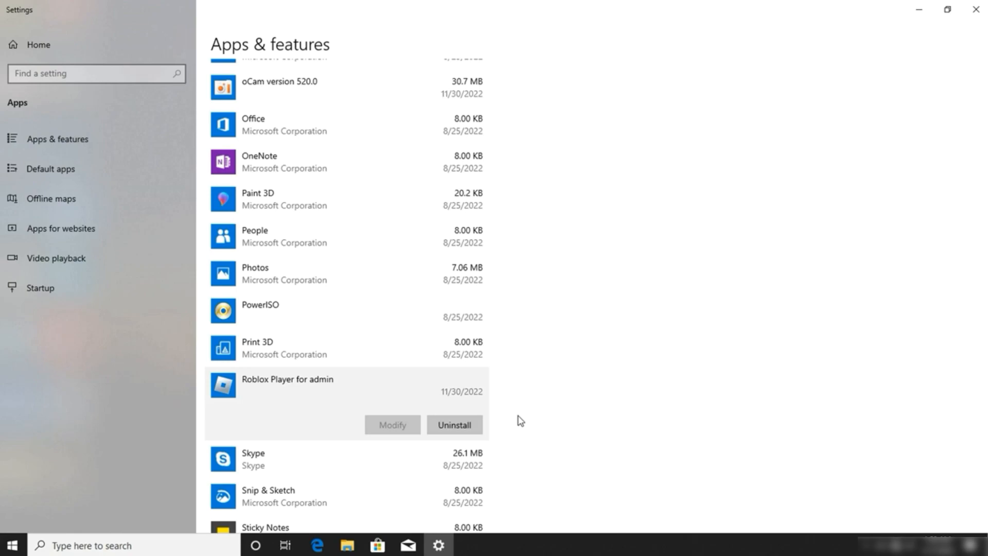
mouse_move(609, 283)
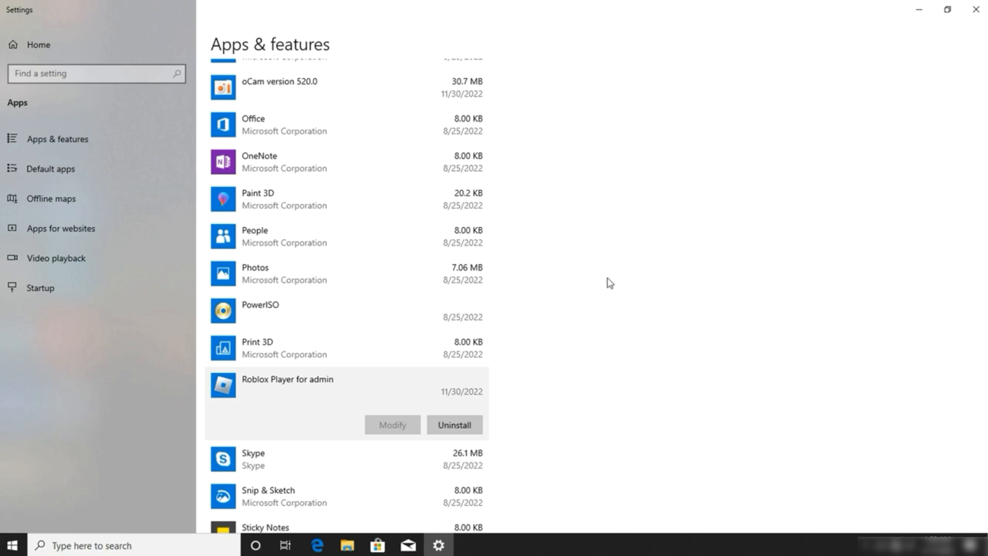
mouse_move(422, 410)
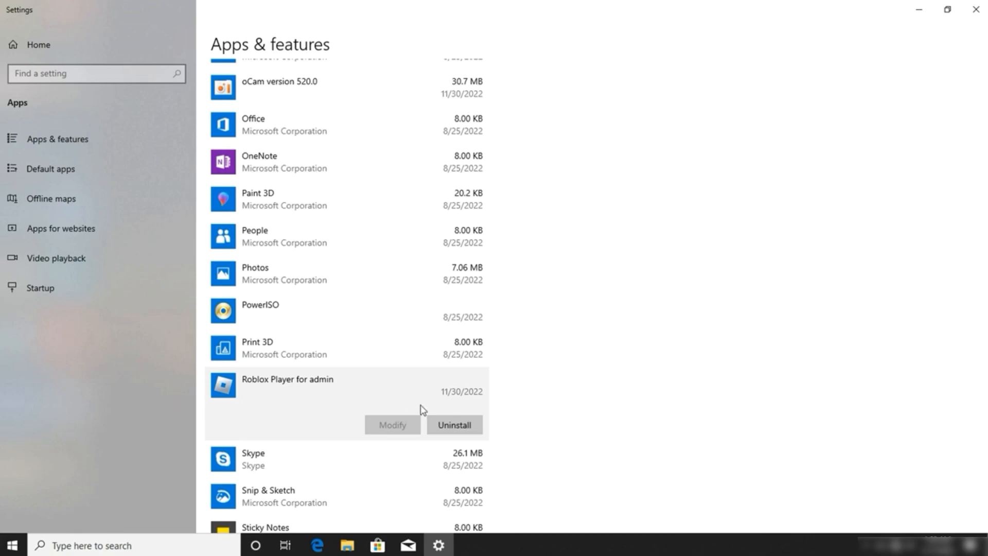
mouse_move(562, 393)
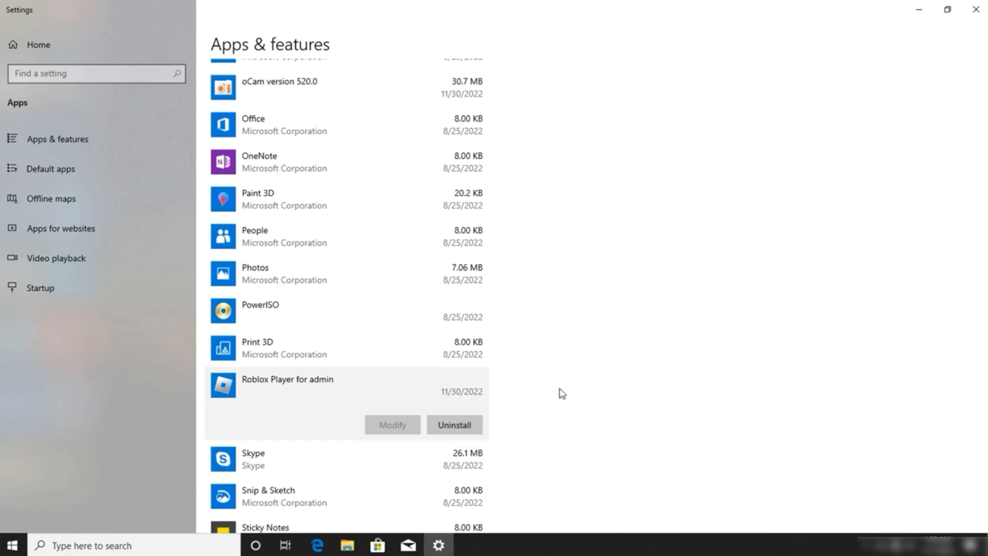
mouse_move(596, 380)
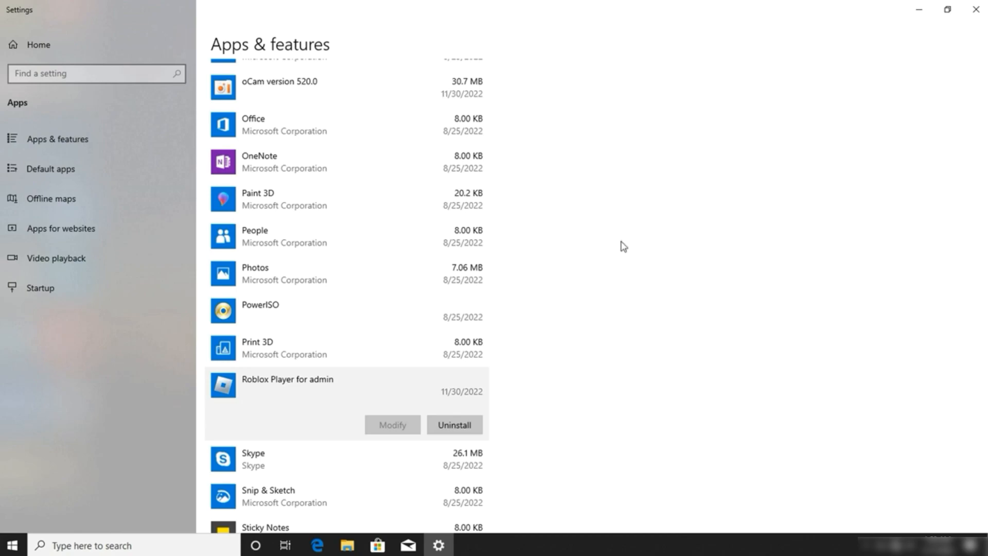
mouse_move(985, 376)
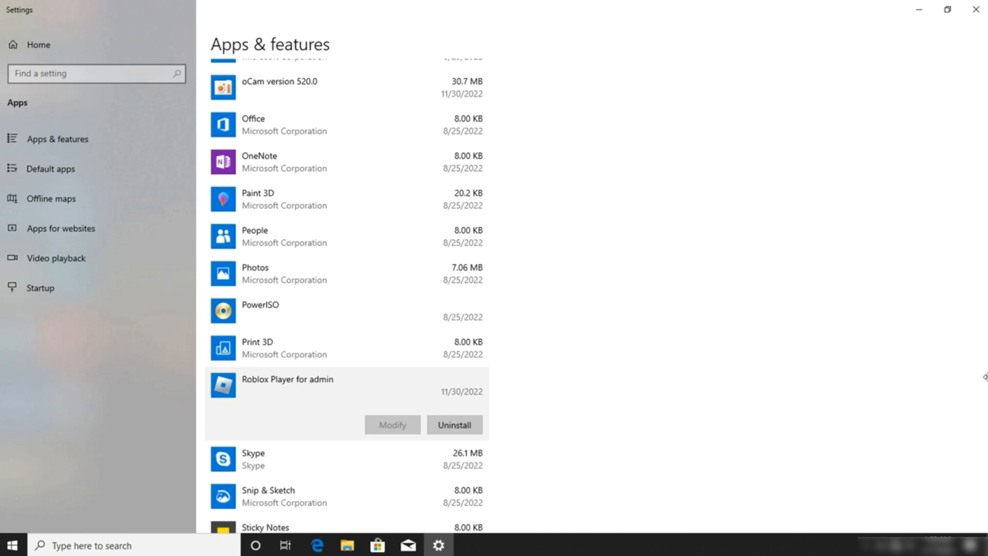
scroll(down, 3)
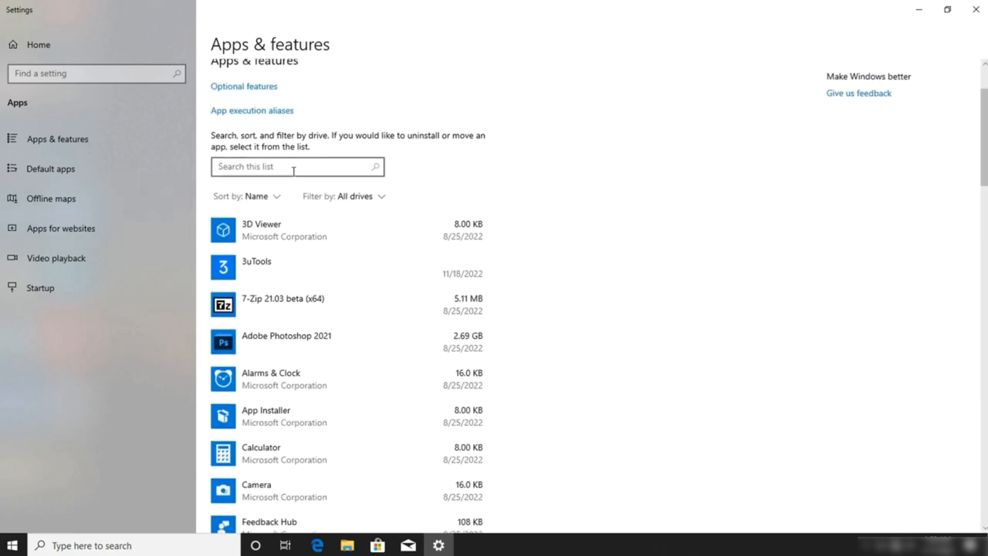
- Filter the apps list with 'robl', correcting a mistyped letter, to show only Roblox Player
text(roblx)
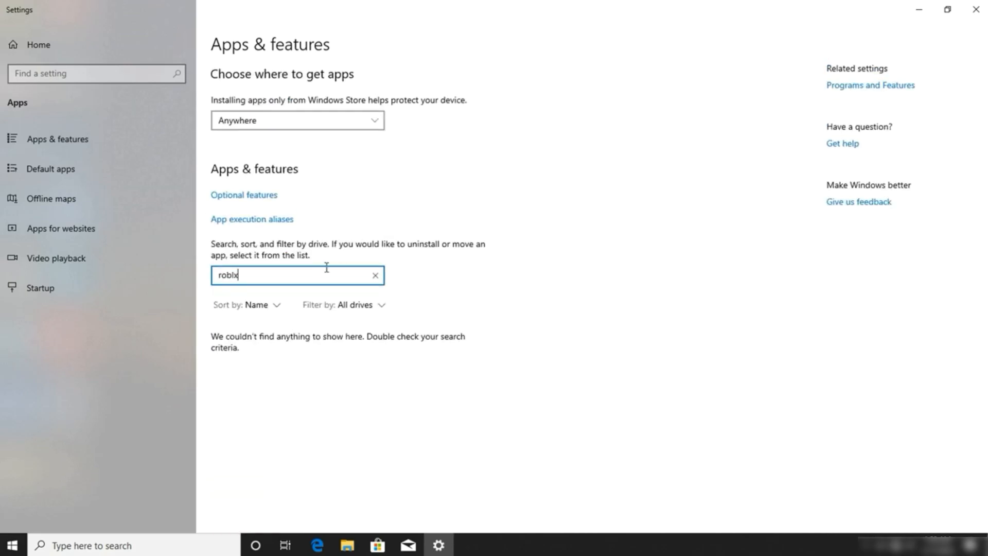
key(Backspace)
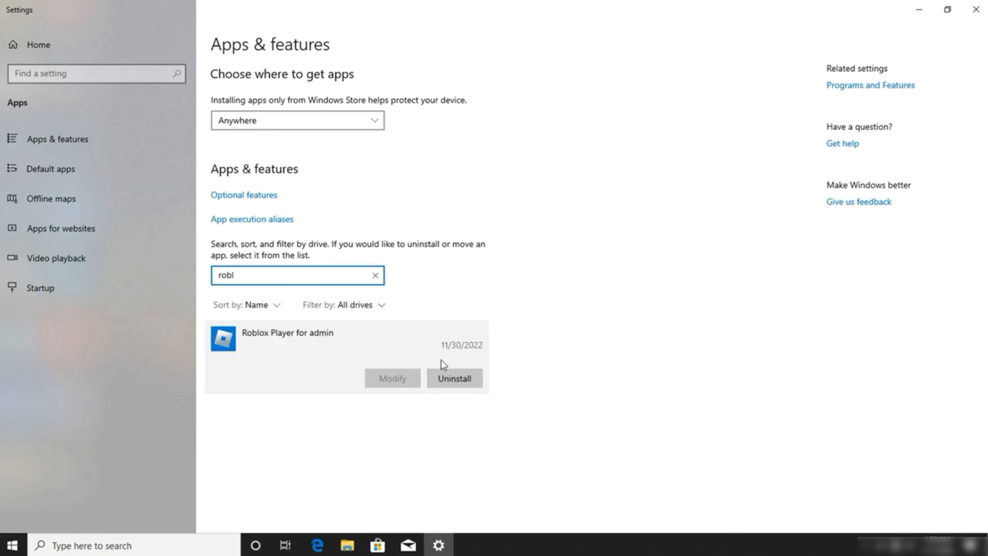
mouse_move(472, 334)
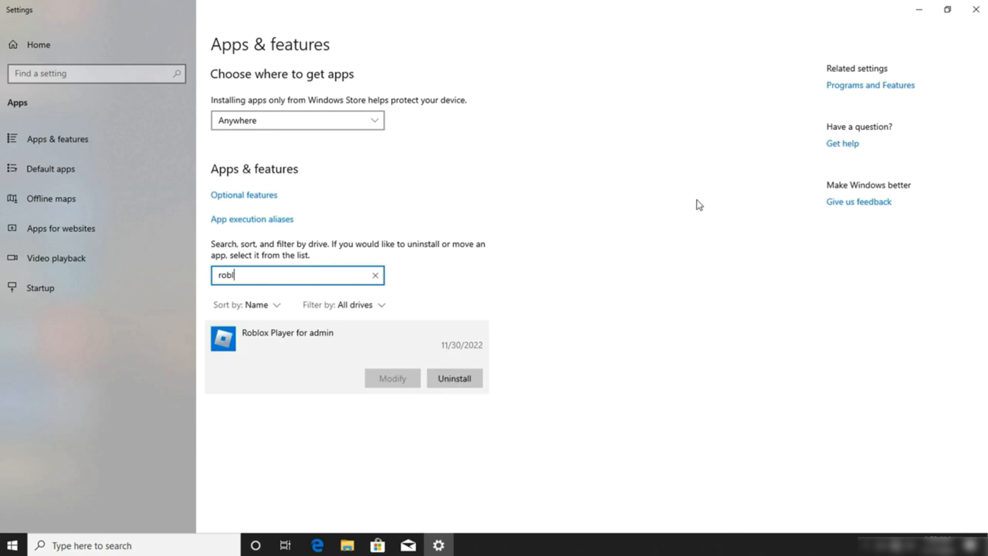
mouse_move(803, 202)
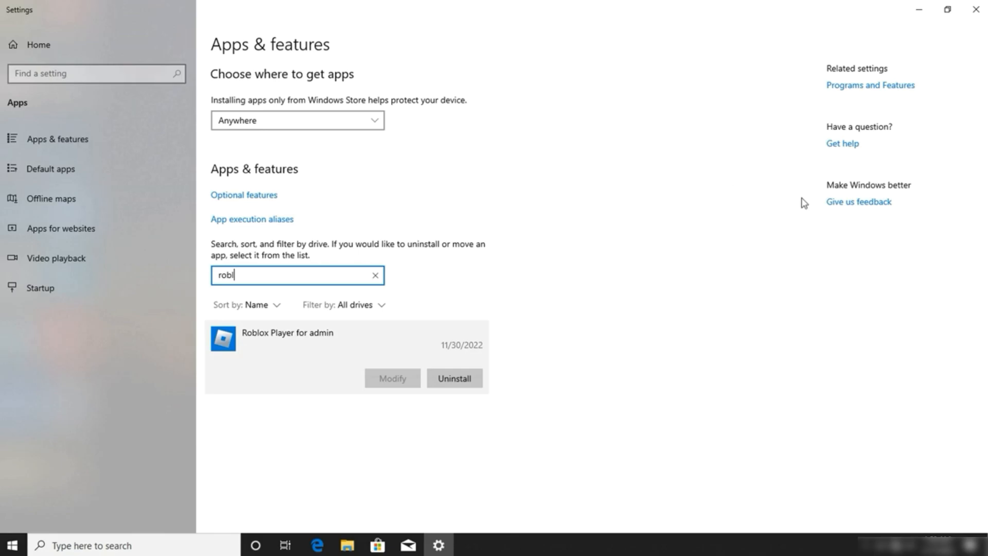